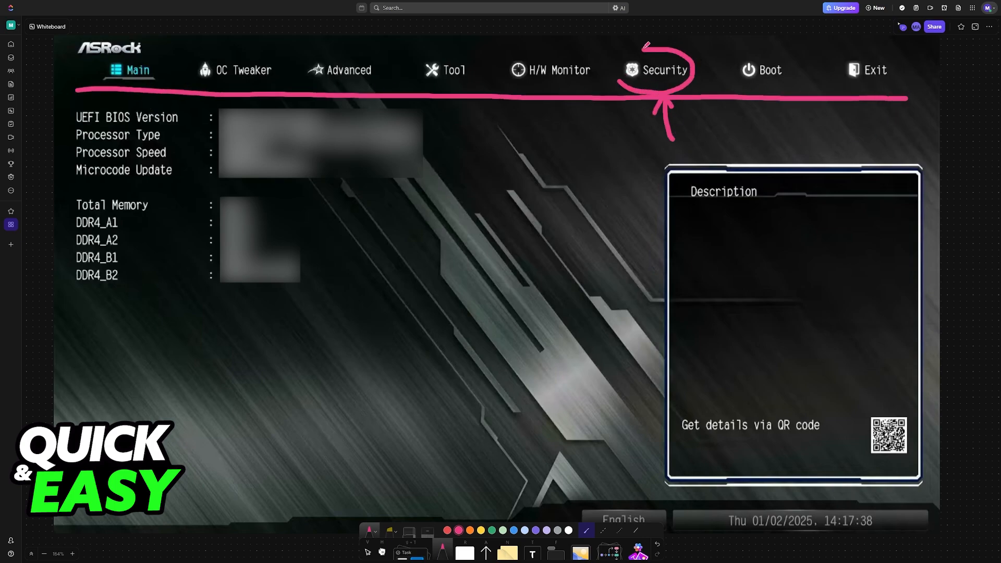
Step: Show the Boot\CSM screenshot with the CSM Disabled/Enabled popup on the board
{"action": "left_click", "coordinate": [664, 69]}
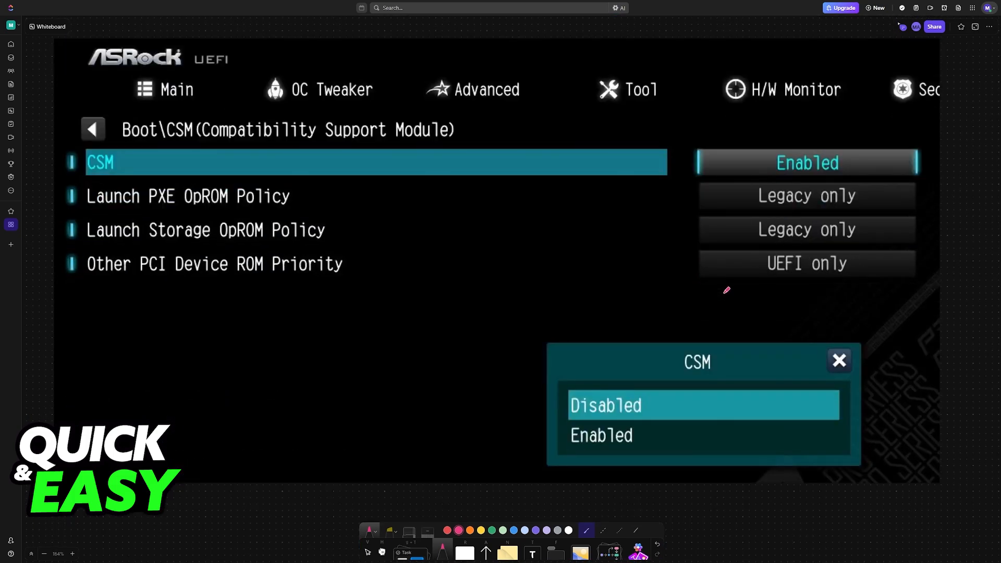
{"action": "mouse_move", "coordinate": [138, 140]}
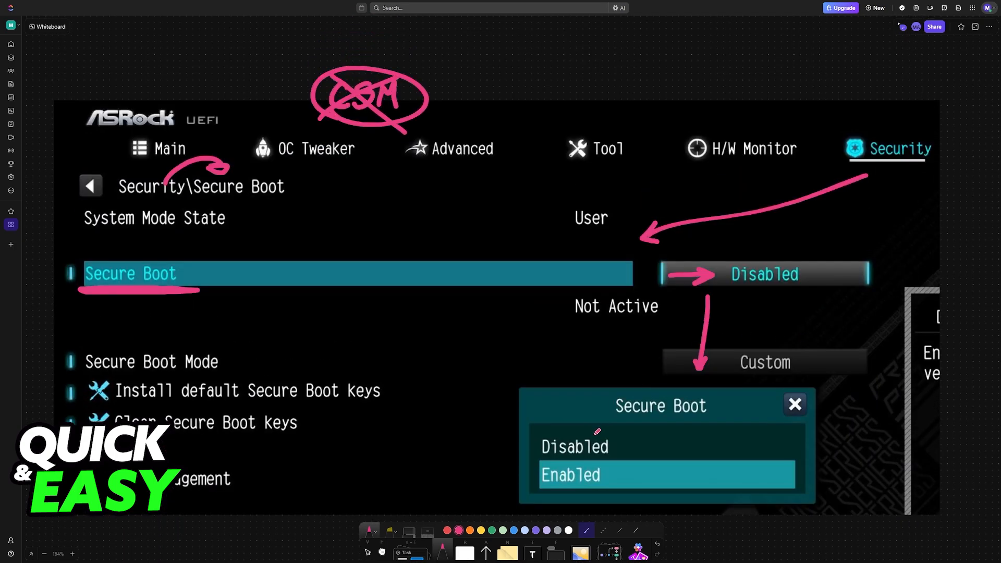
{"action": "mouse_move", "coordinate": [343, 348]}
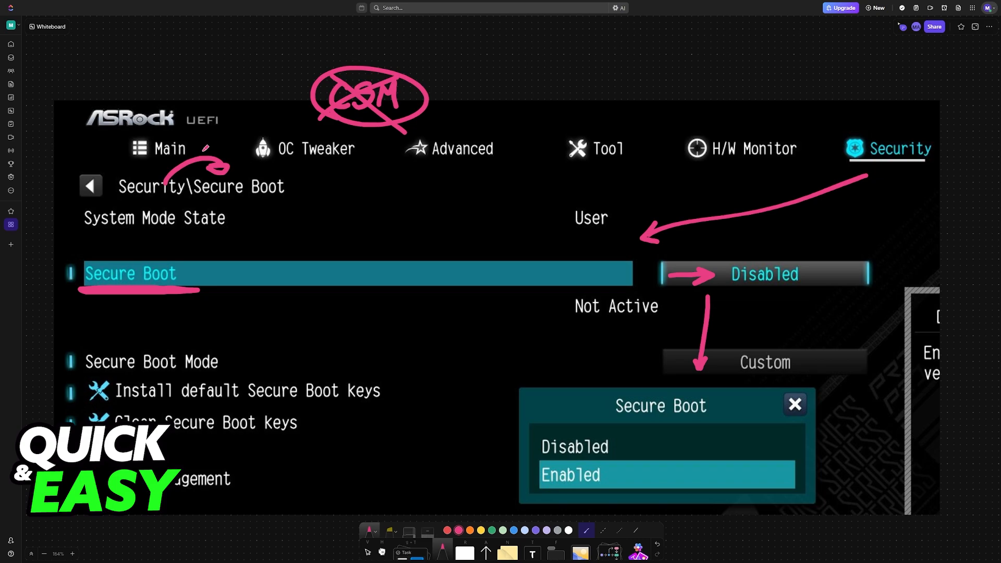
Step: Draw a pink pen mark boxing Security on the Secure Boot screenshot
{"action": "left_click_drag", "start_coordinate": [70, 127], "coordinate": [261, 121]}
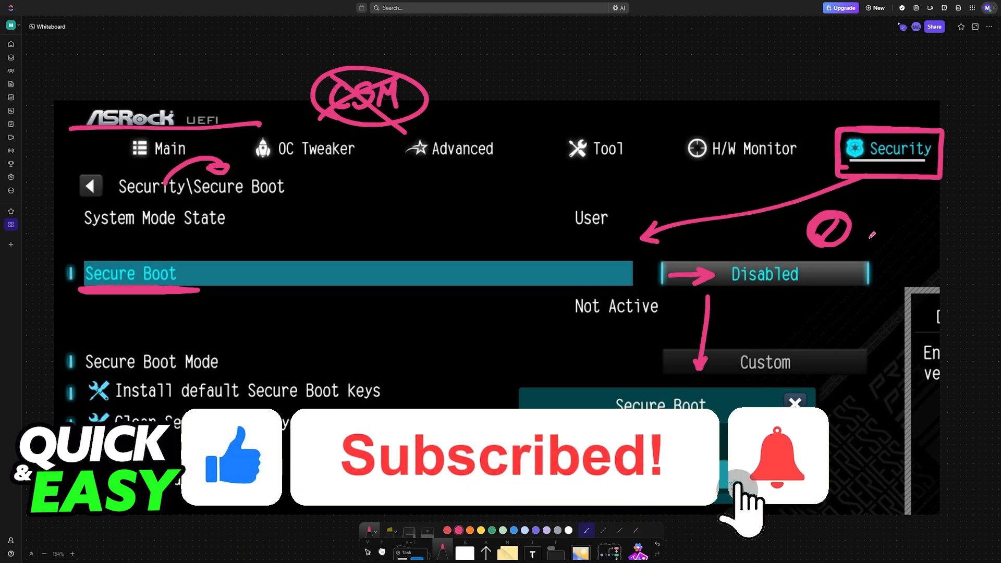
{"action": "left_click", "coordinate": [777, 457]}
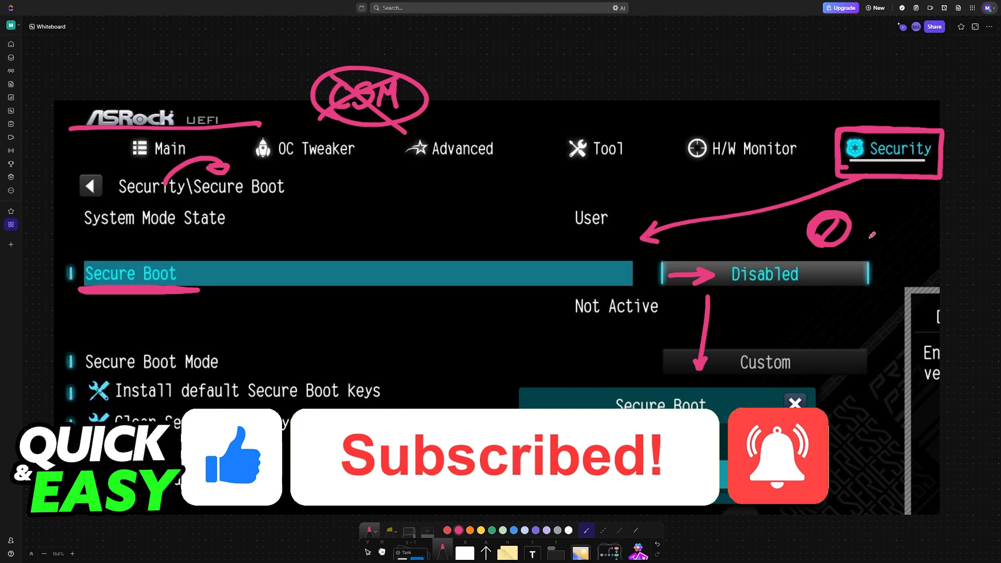